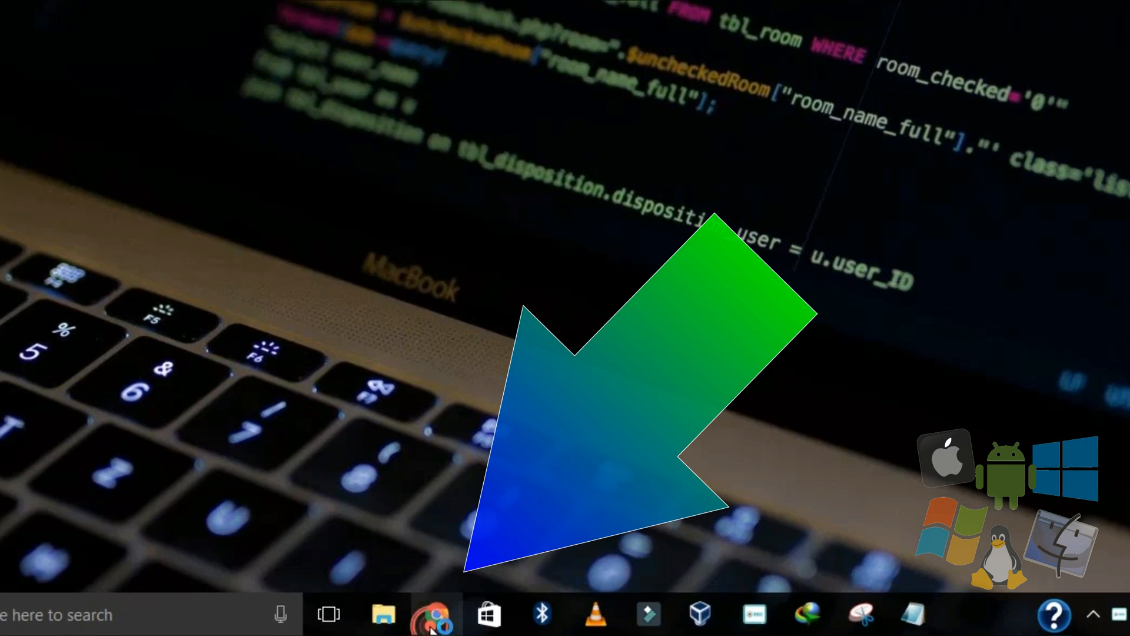
Launch Chrome from the taskbar and go to the Chrome Apps page
click(433, 614)
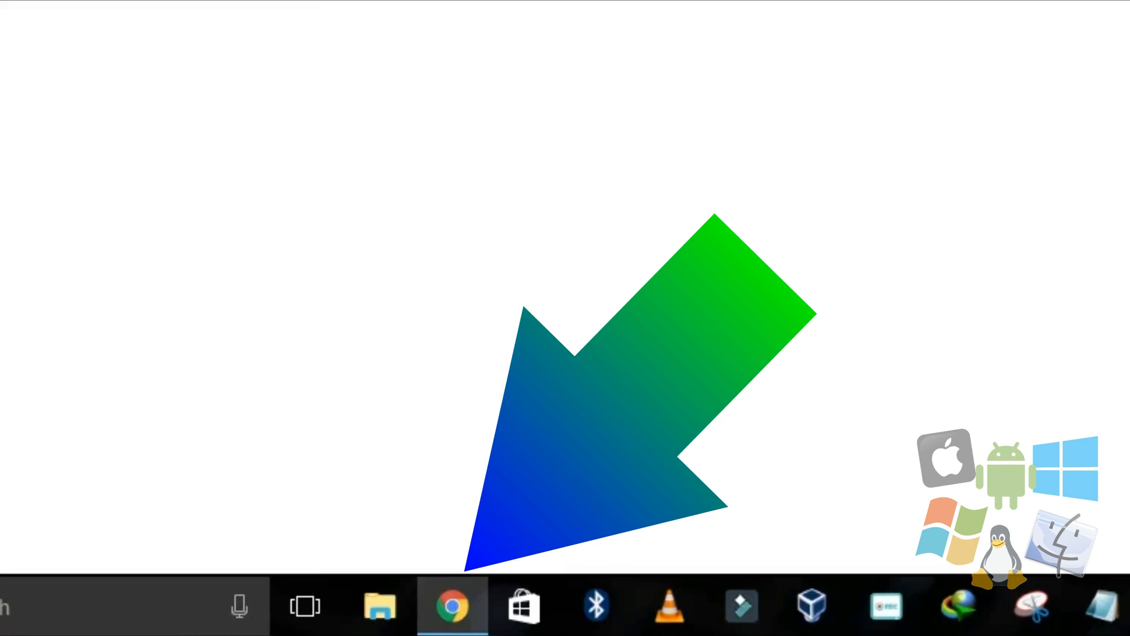
click(451, 605)
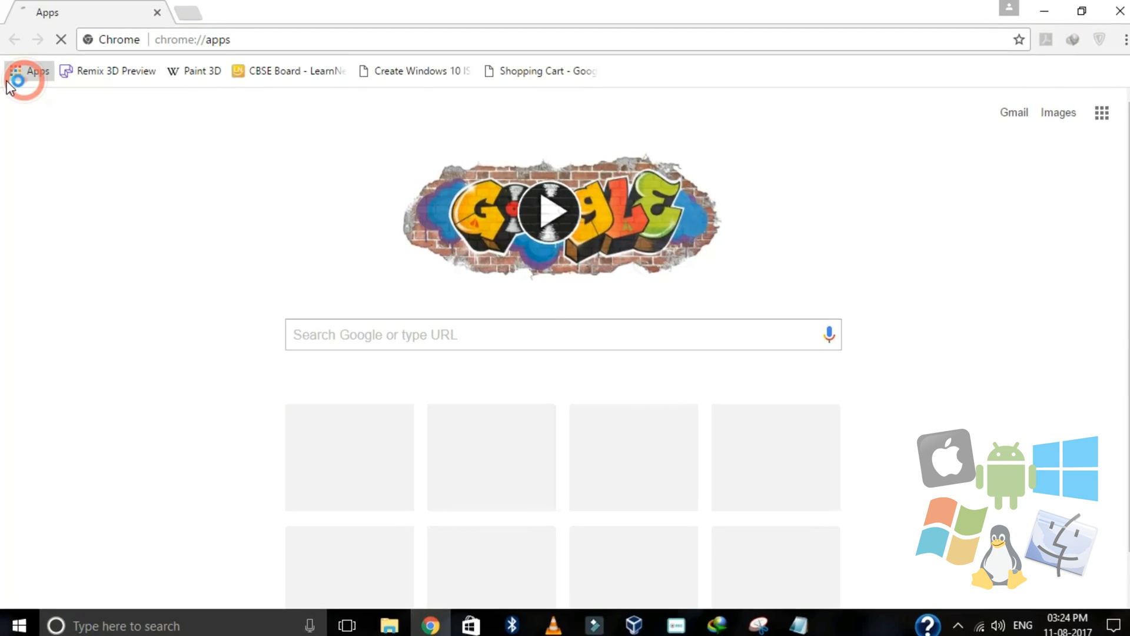
Search the Chrome Web Store for 'user agent switcher' extensions
click(203, 256)
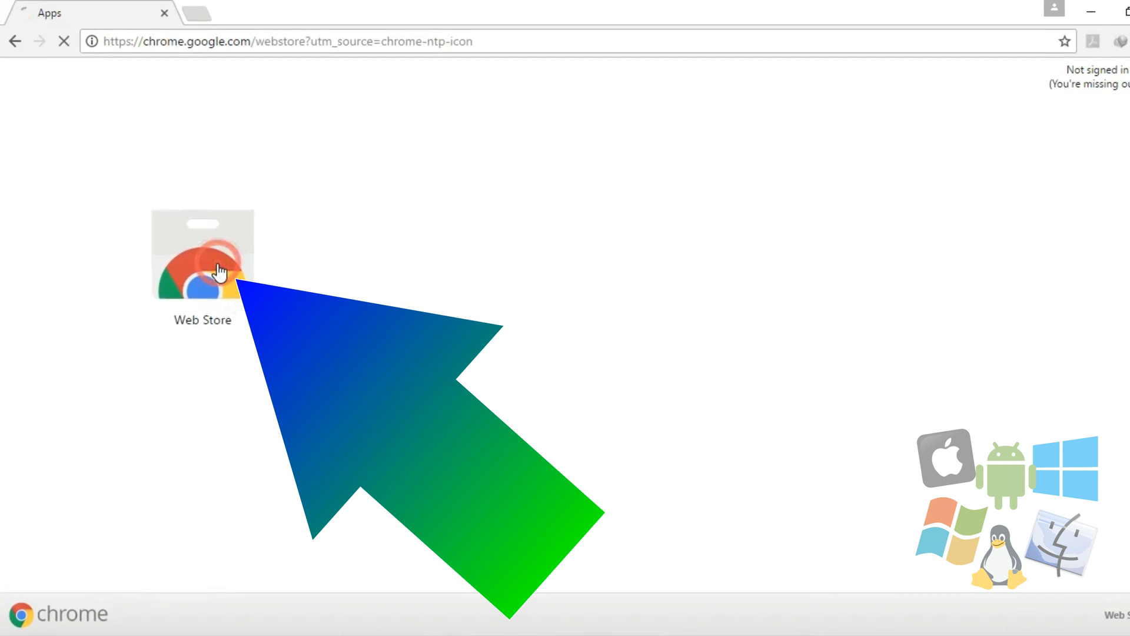
click(202, 259)
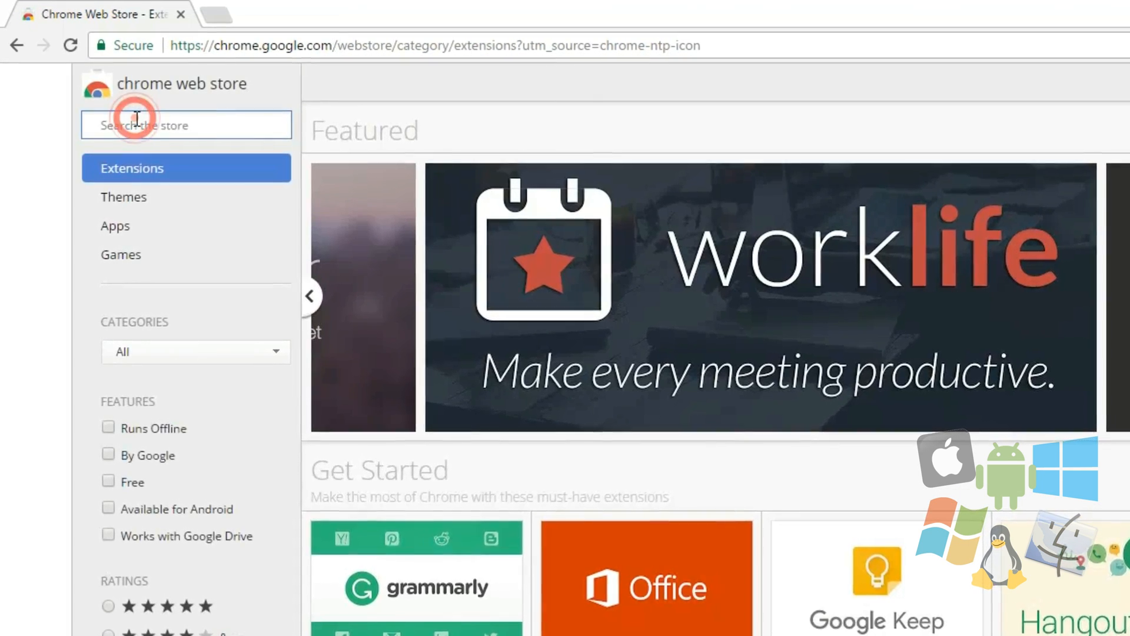
text(user)
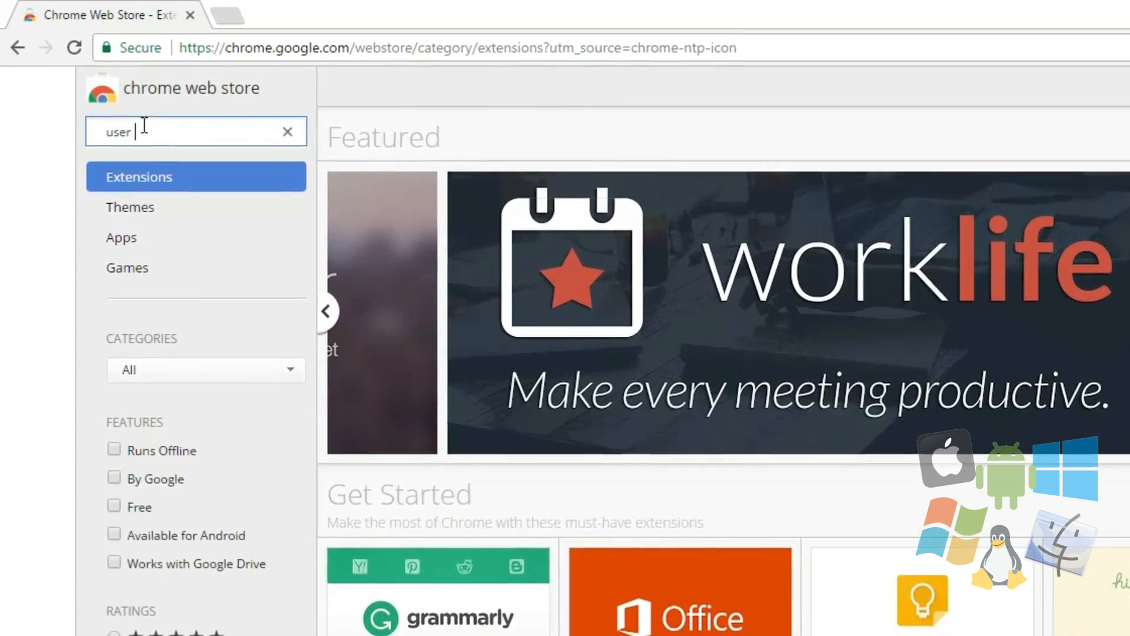
text(agent swi)
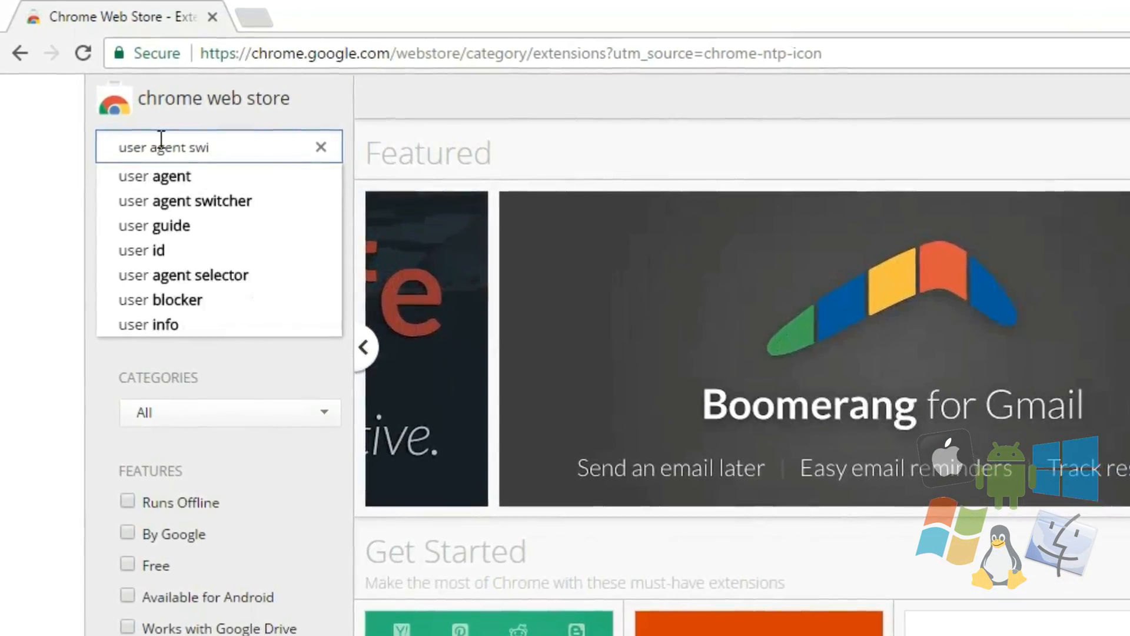
click(184, 200)
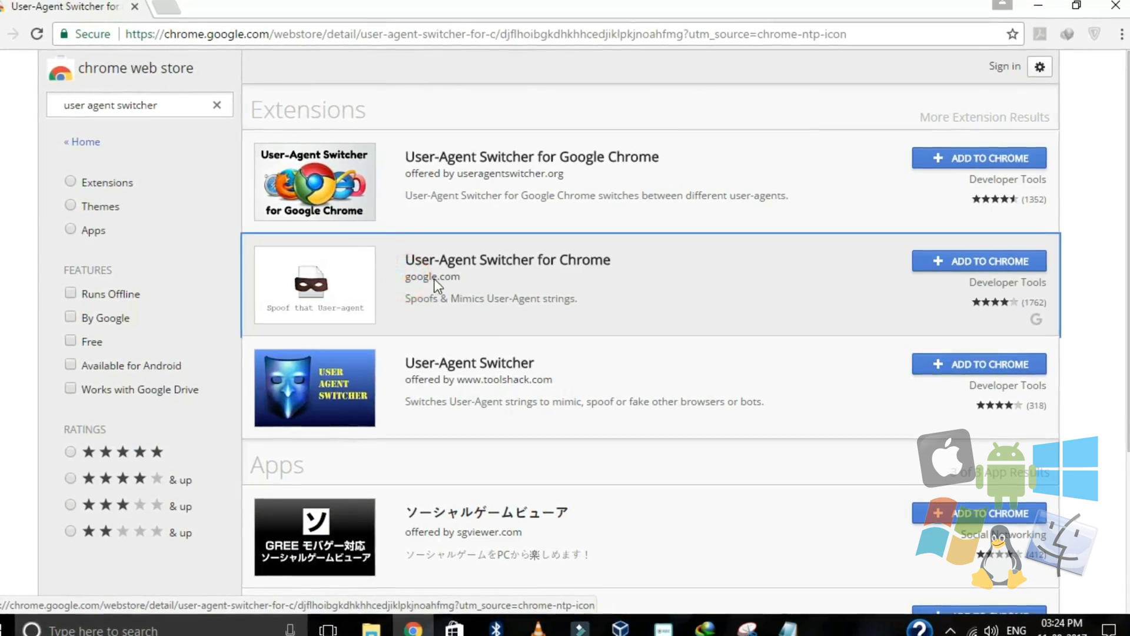
Add the 'User-Agent Switcher for Chrome' extension to Chrome
click(507, 260)
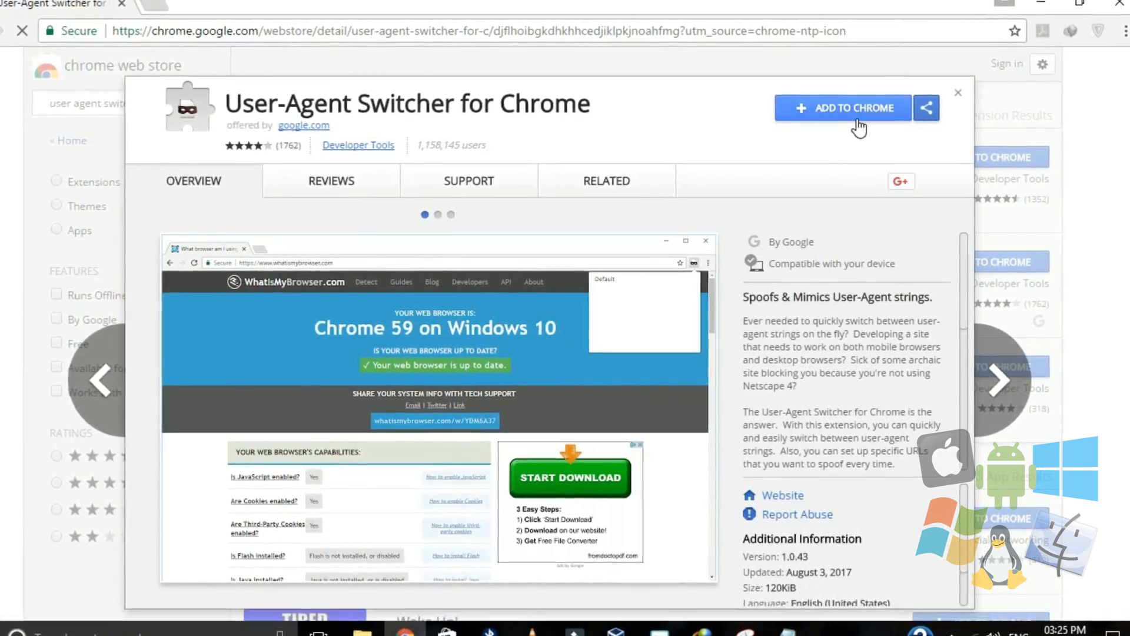
click(842, 107)
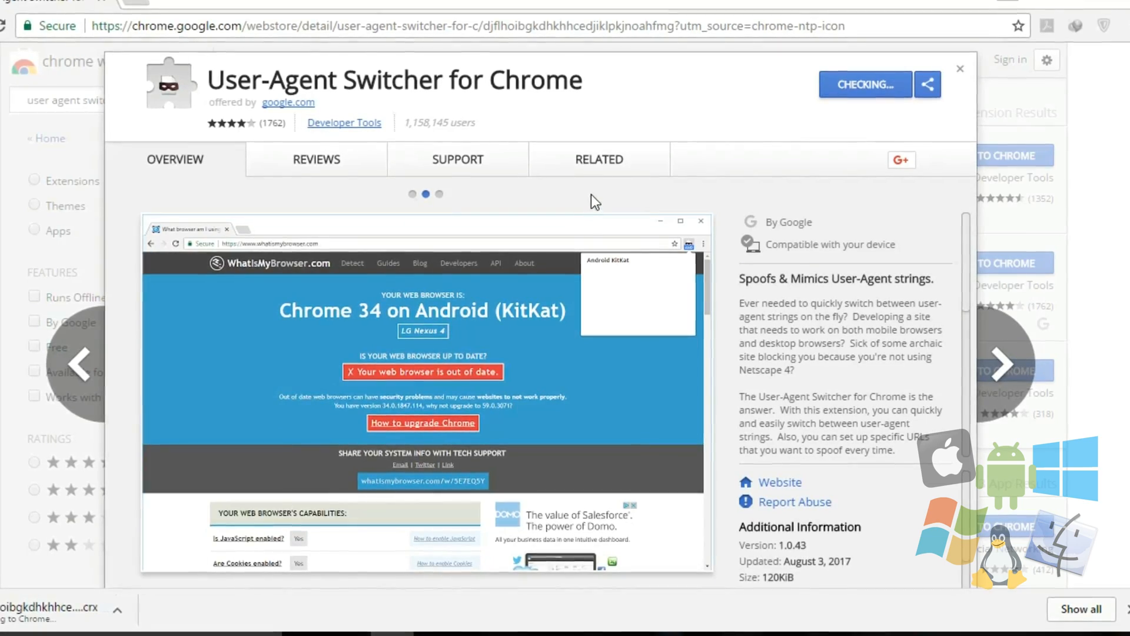
click(598, 160)
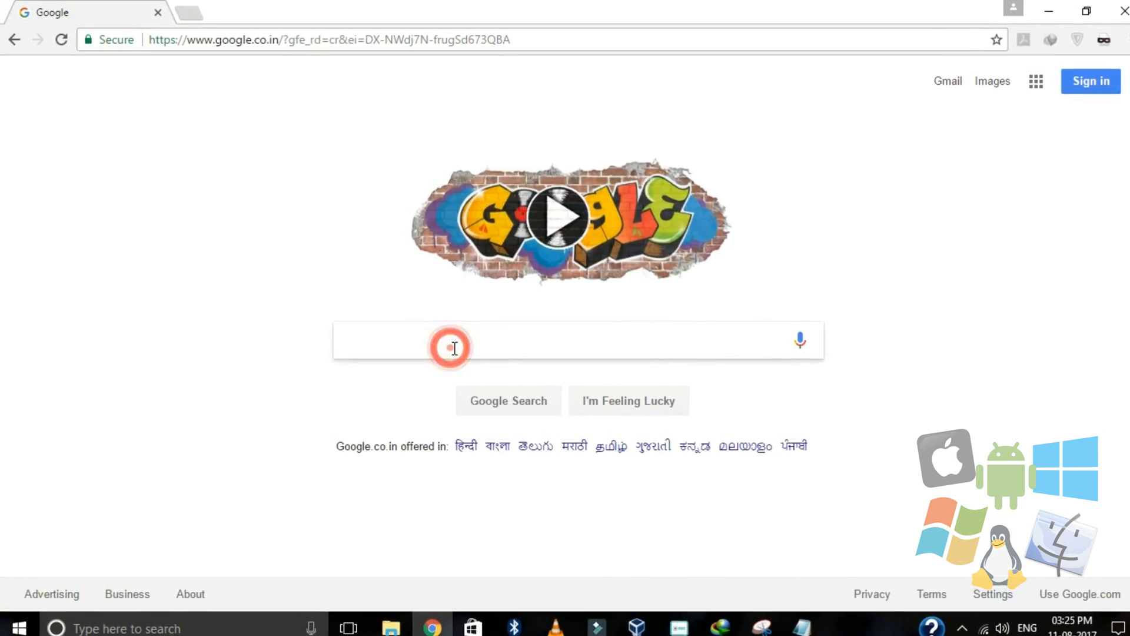
Google 'windows 10 iso' and open Microsoft's Download Windows 10 Disc Image result
text(windows 10 iso)
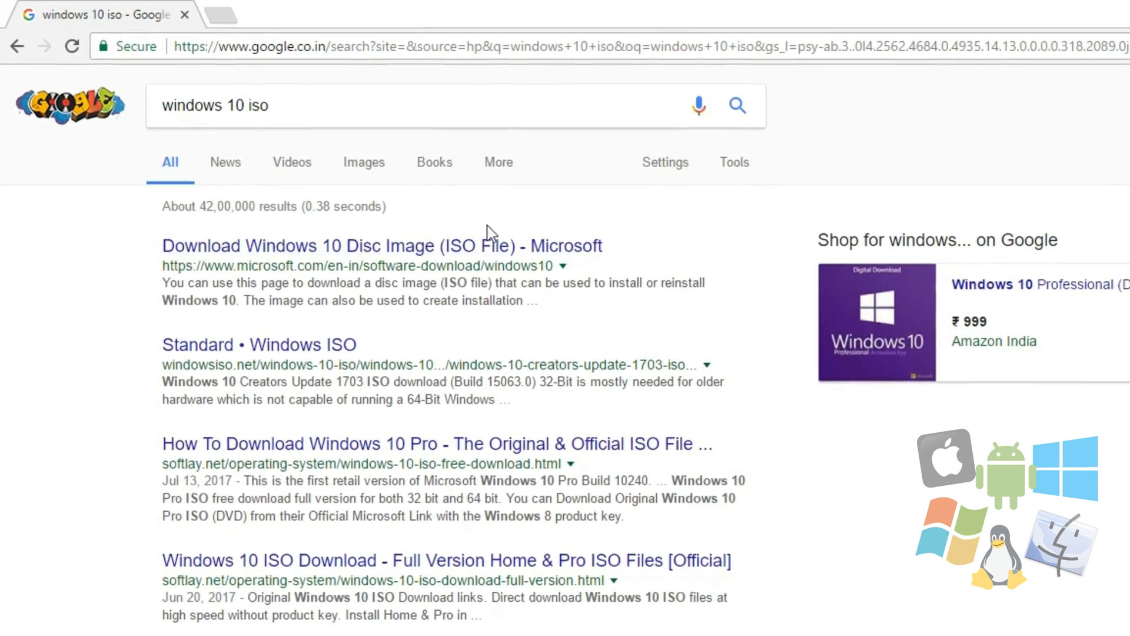
click(382, 245)
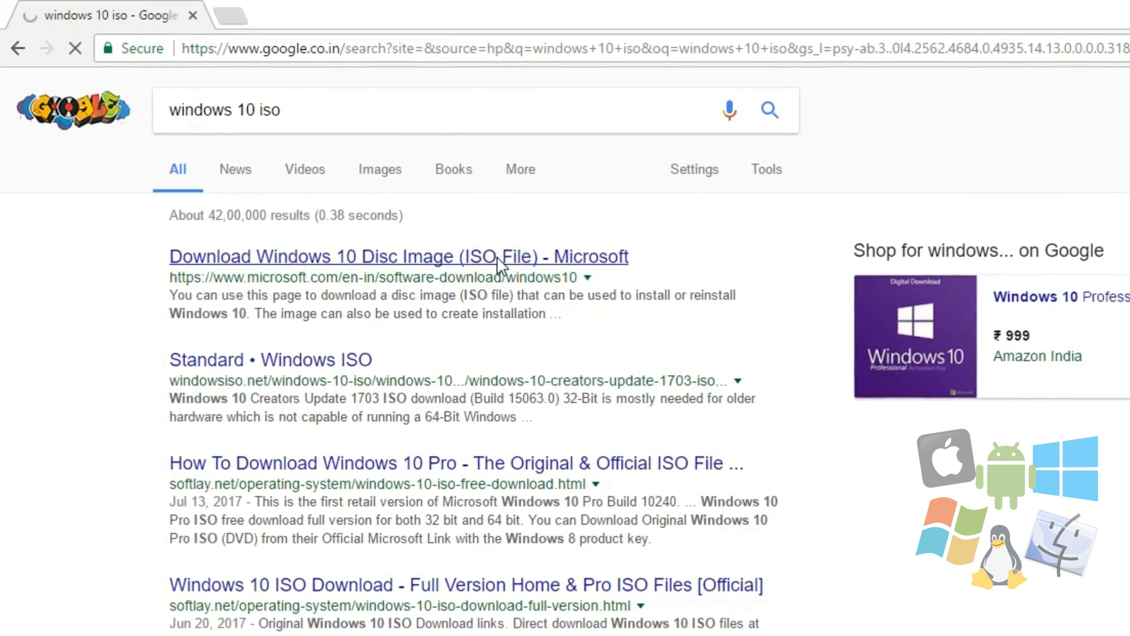
click(398, 256)
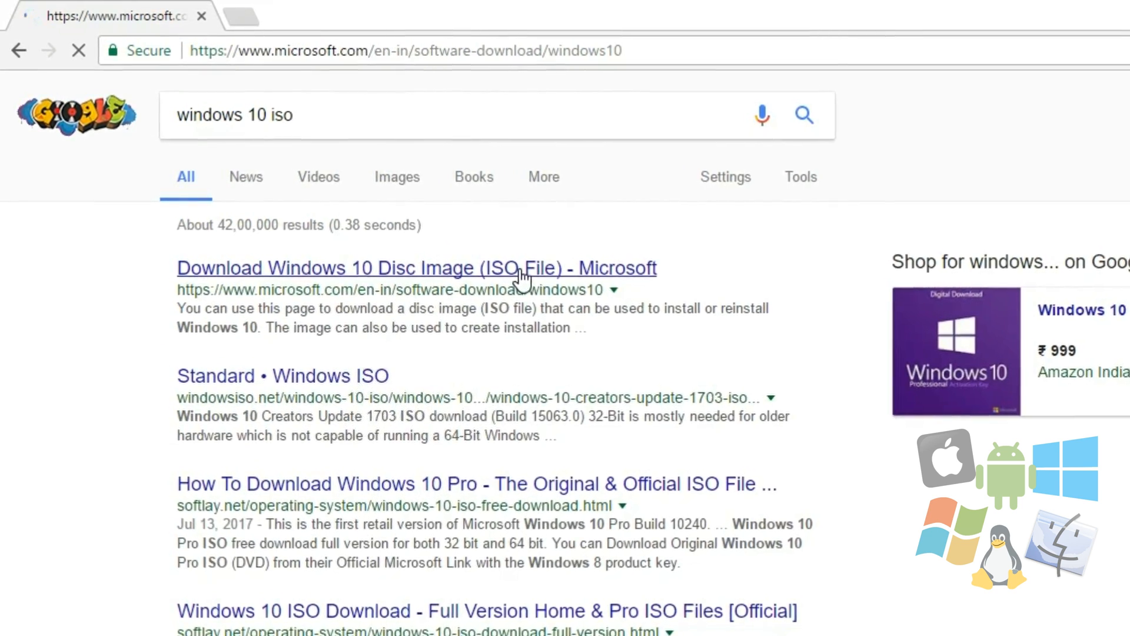
click(416, 267)
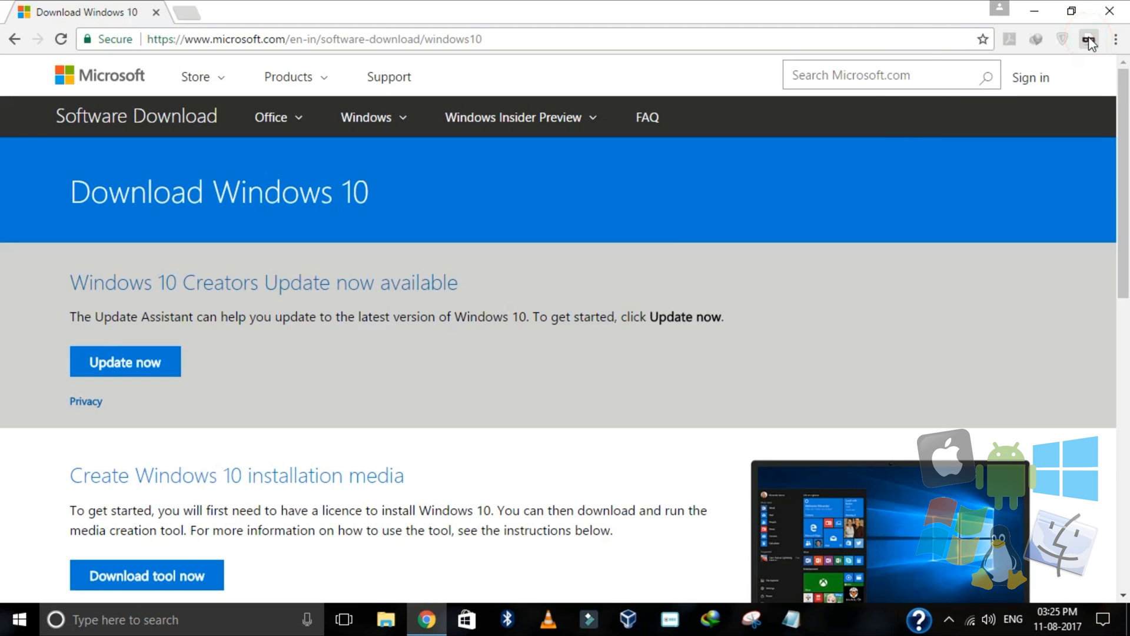
Switch the browser's user agent to Windows Phone 8 via User-Agent Switcher
click(1089, 39)
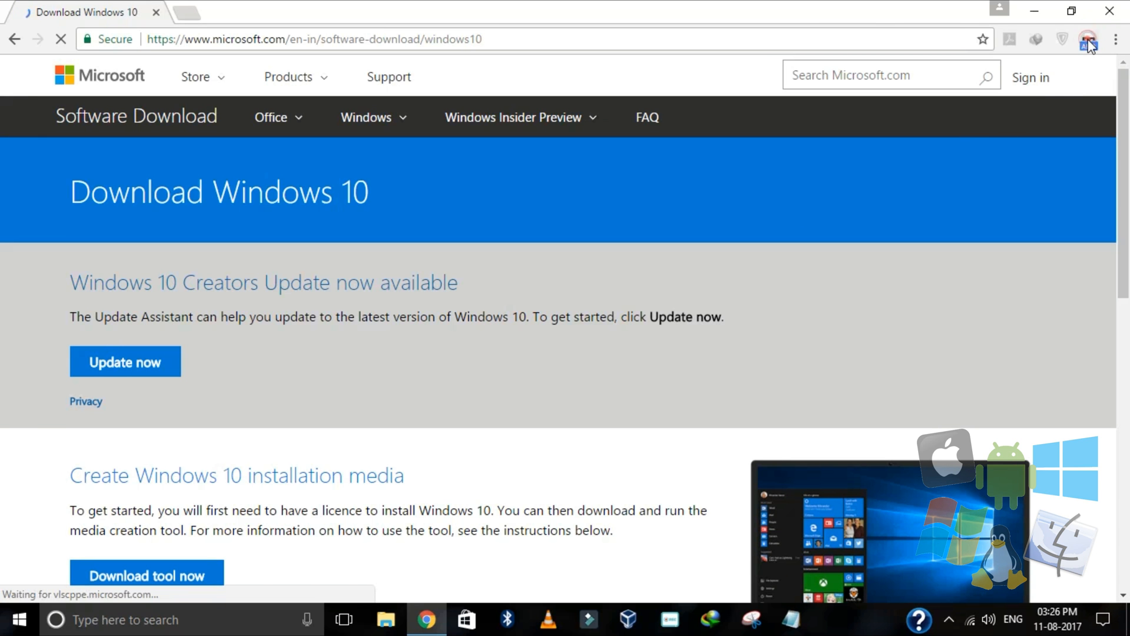
click(1089, 39)
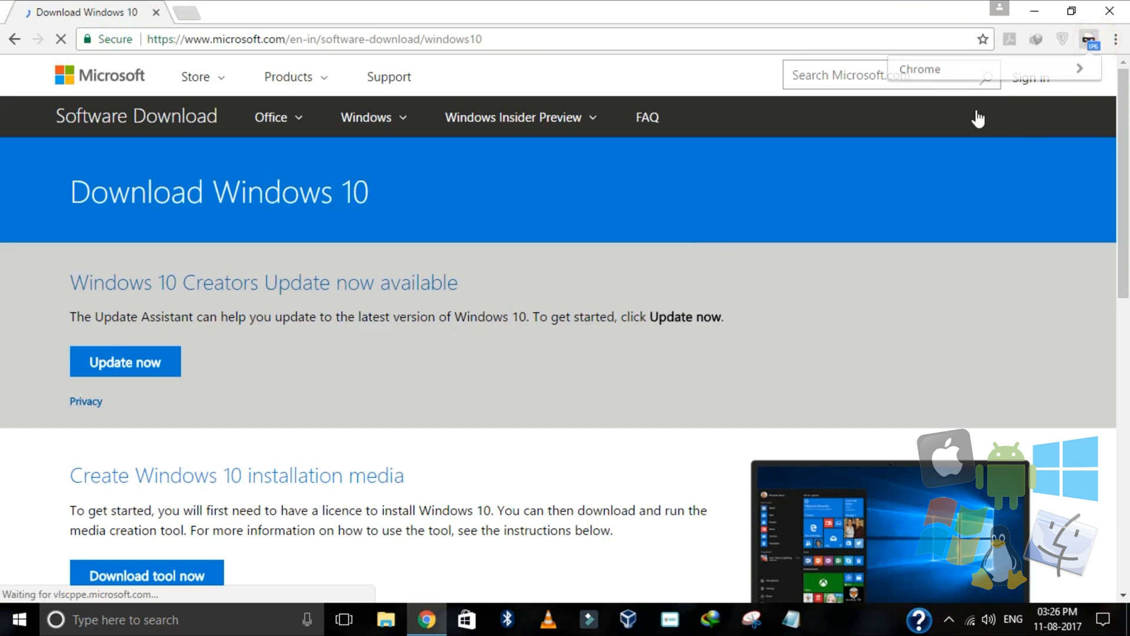
click(1091, 39)
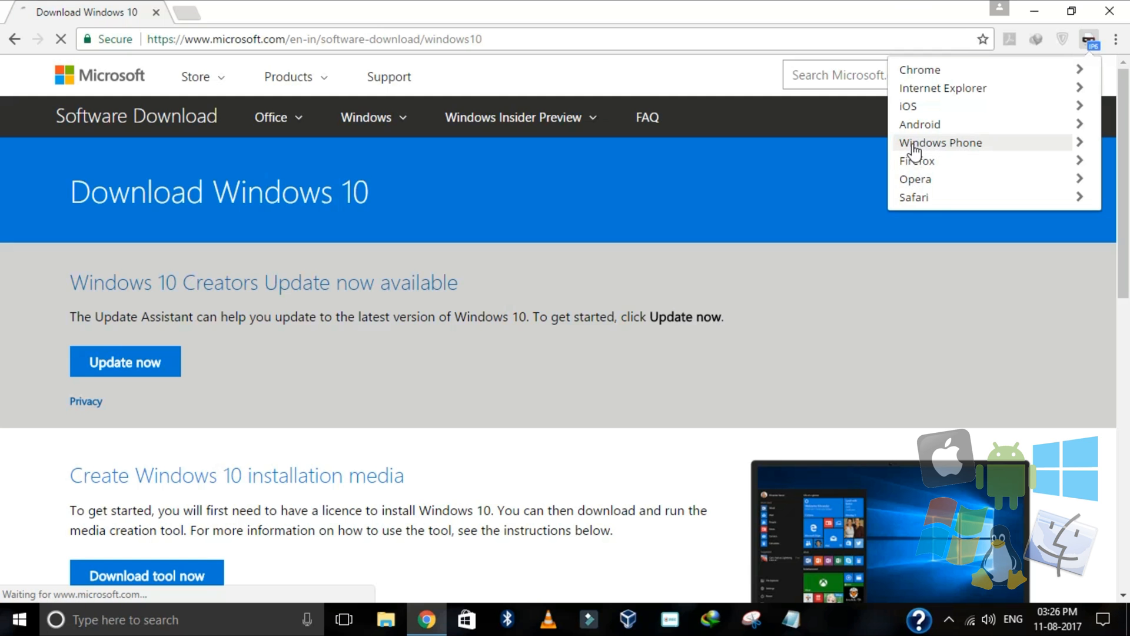
click(941, 142)
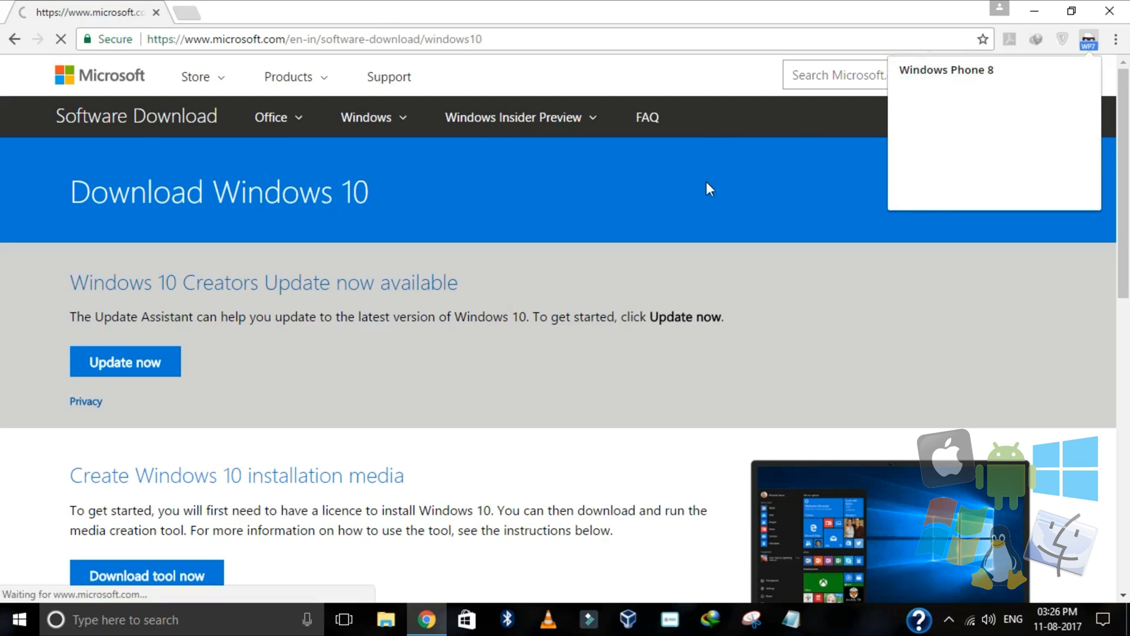
click(146, 575)
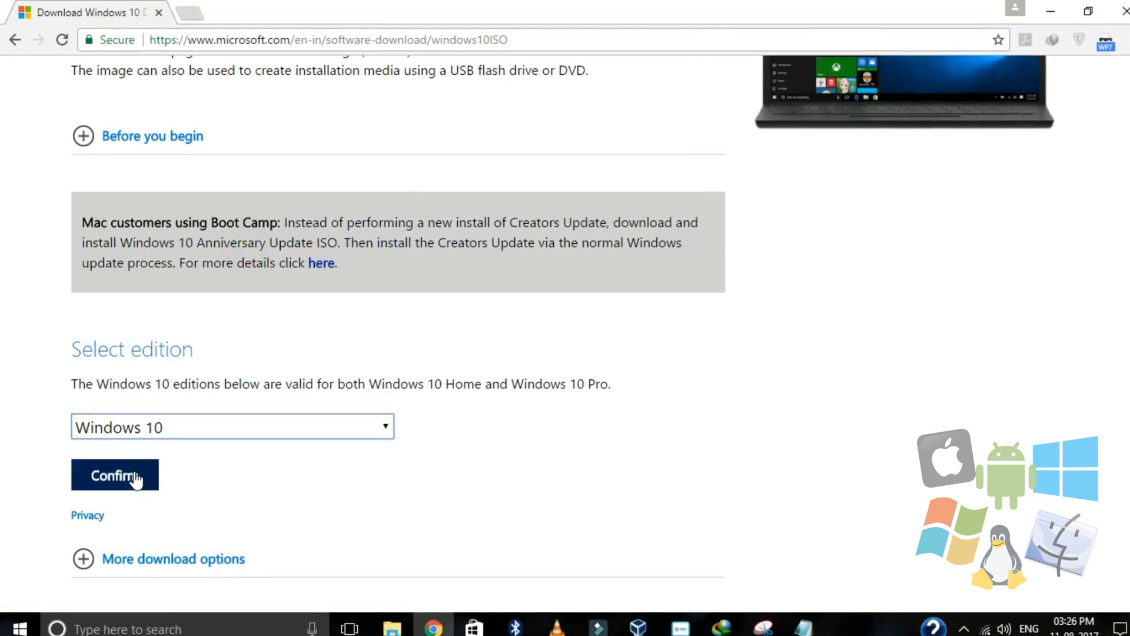
Confirm the Windows 10 edition, then select and confirm English as the language
click(114, 474)
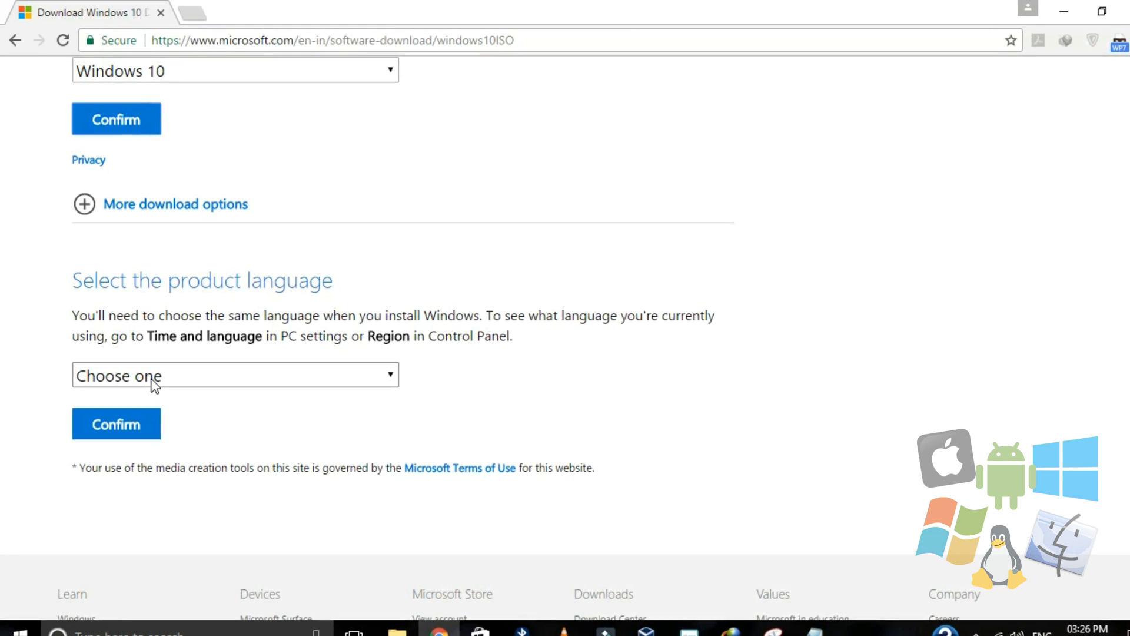
click(235, 375)
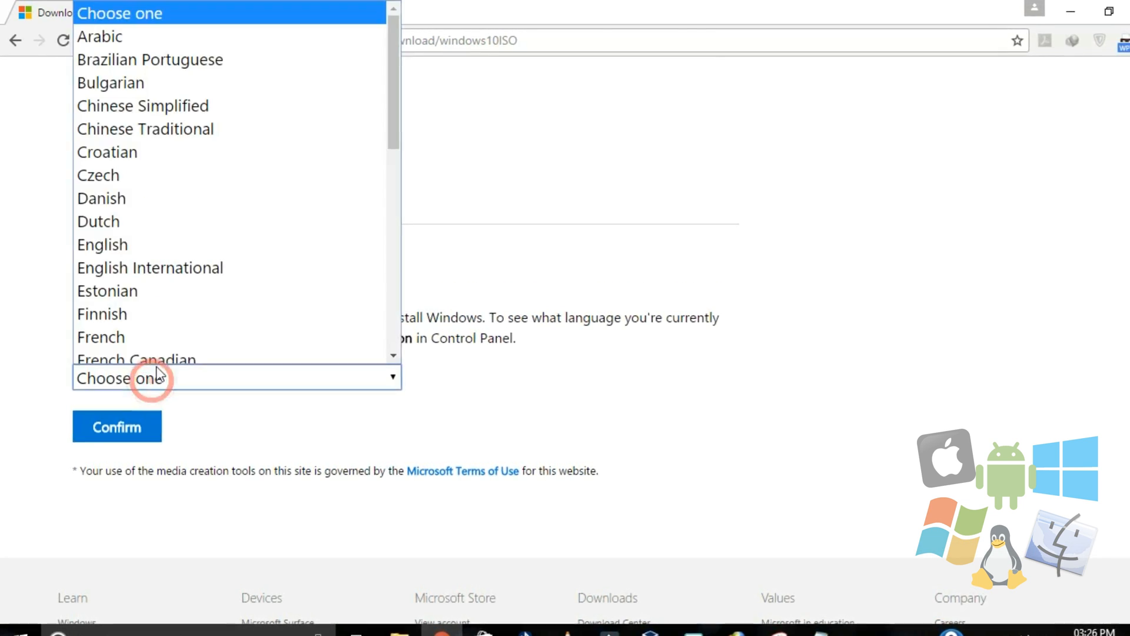
click(102, 244)
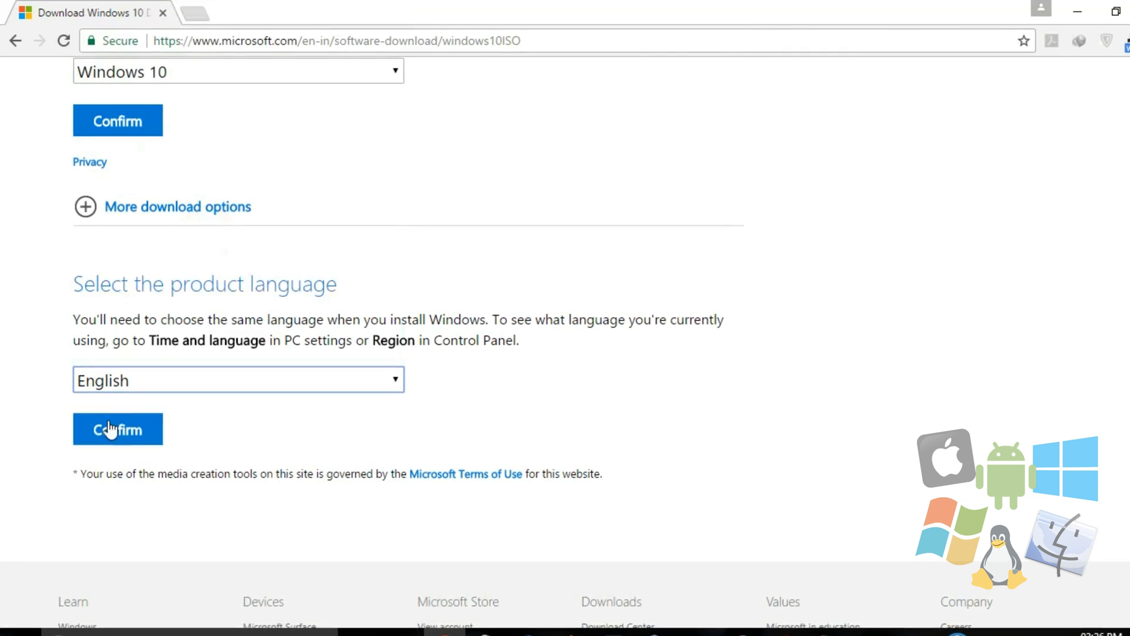
click(118, 429)
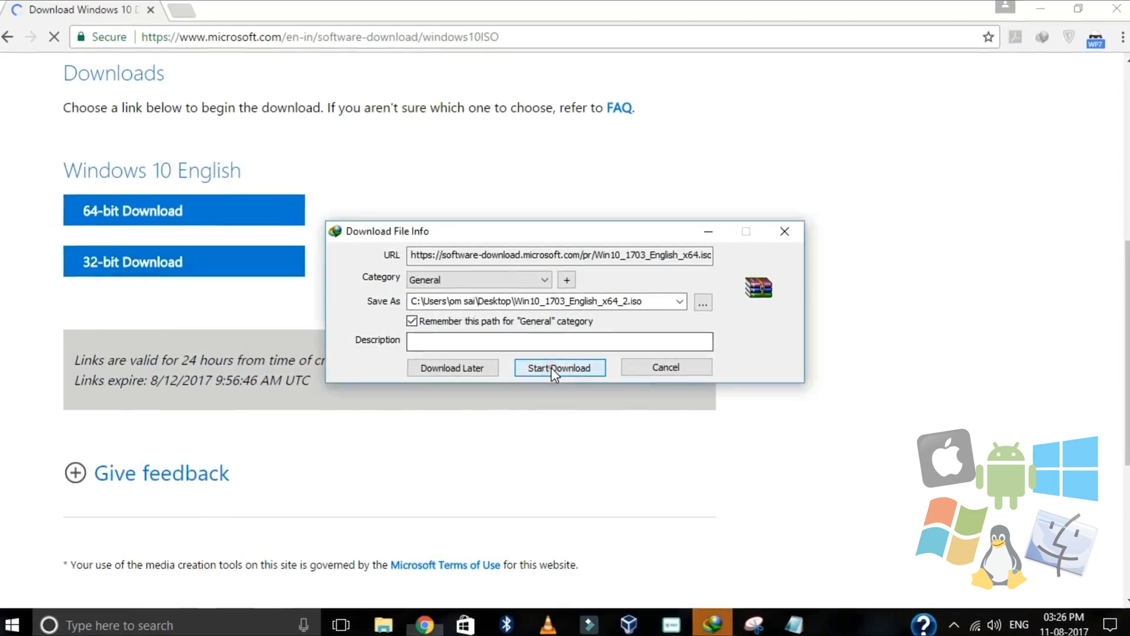
Start the 64-bit English ISO download in IDM and scroll the download links page
click(558, 367)
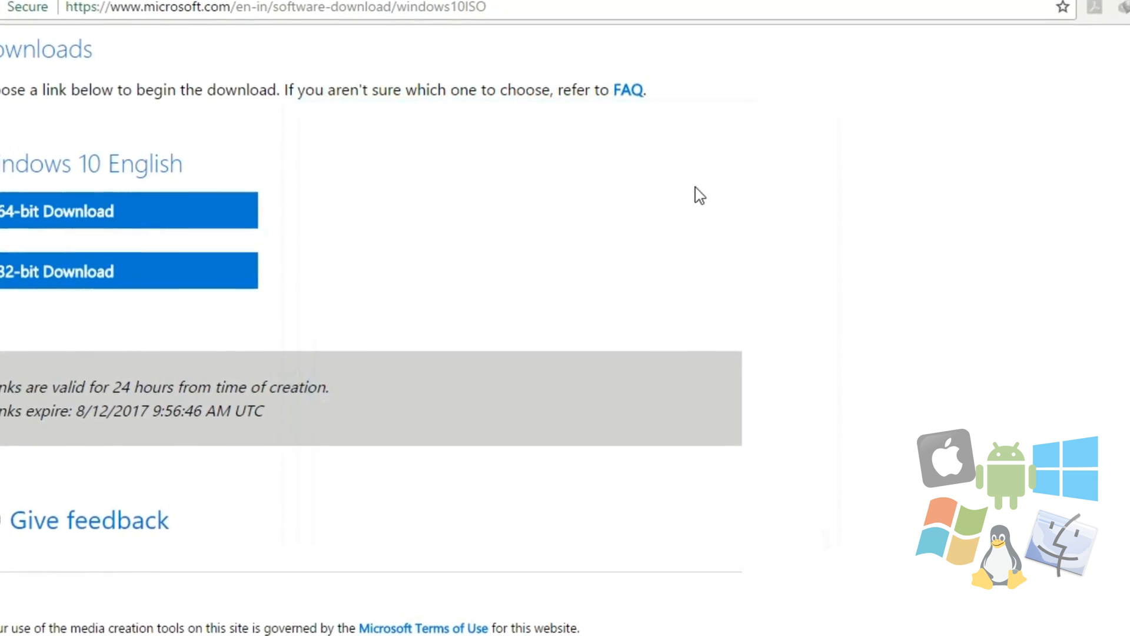
scroll(down, 3)
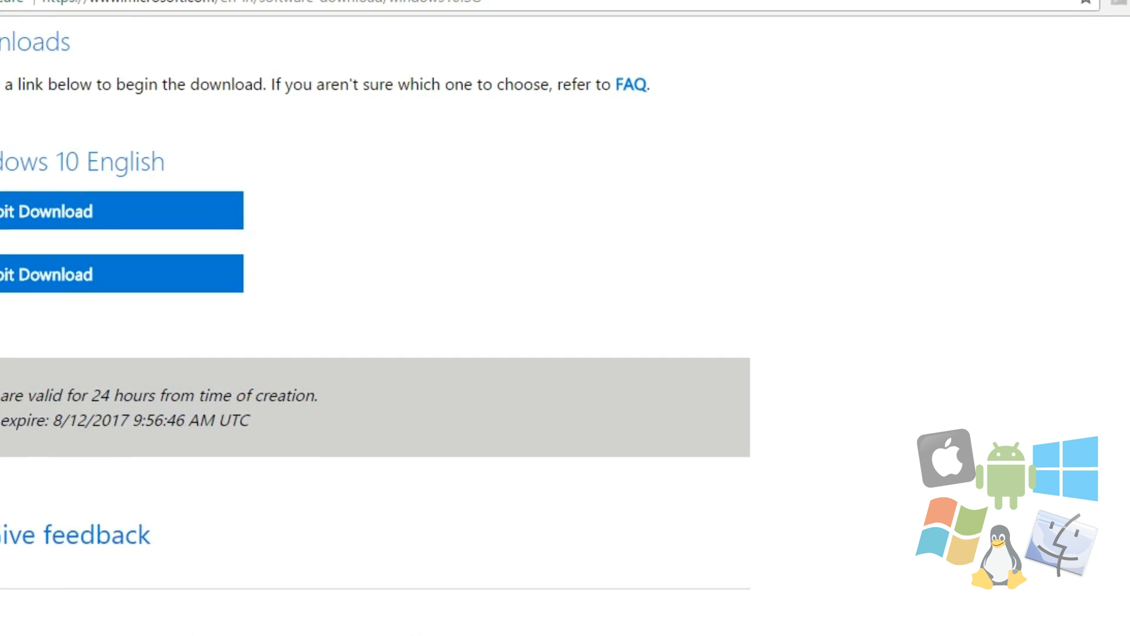